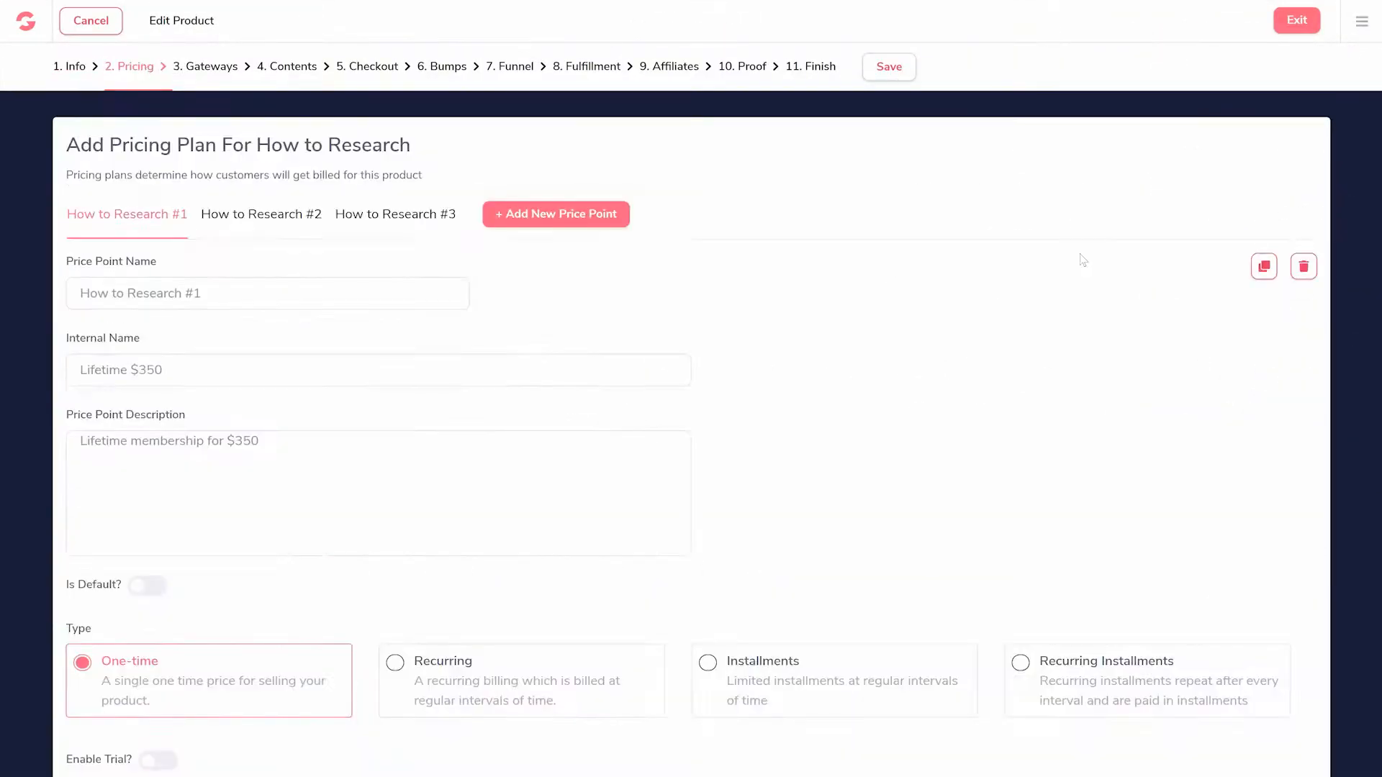
# - Open the product's Checkout settings and show its Legal terms options
pyautogui.click(371, 66)
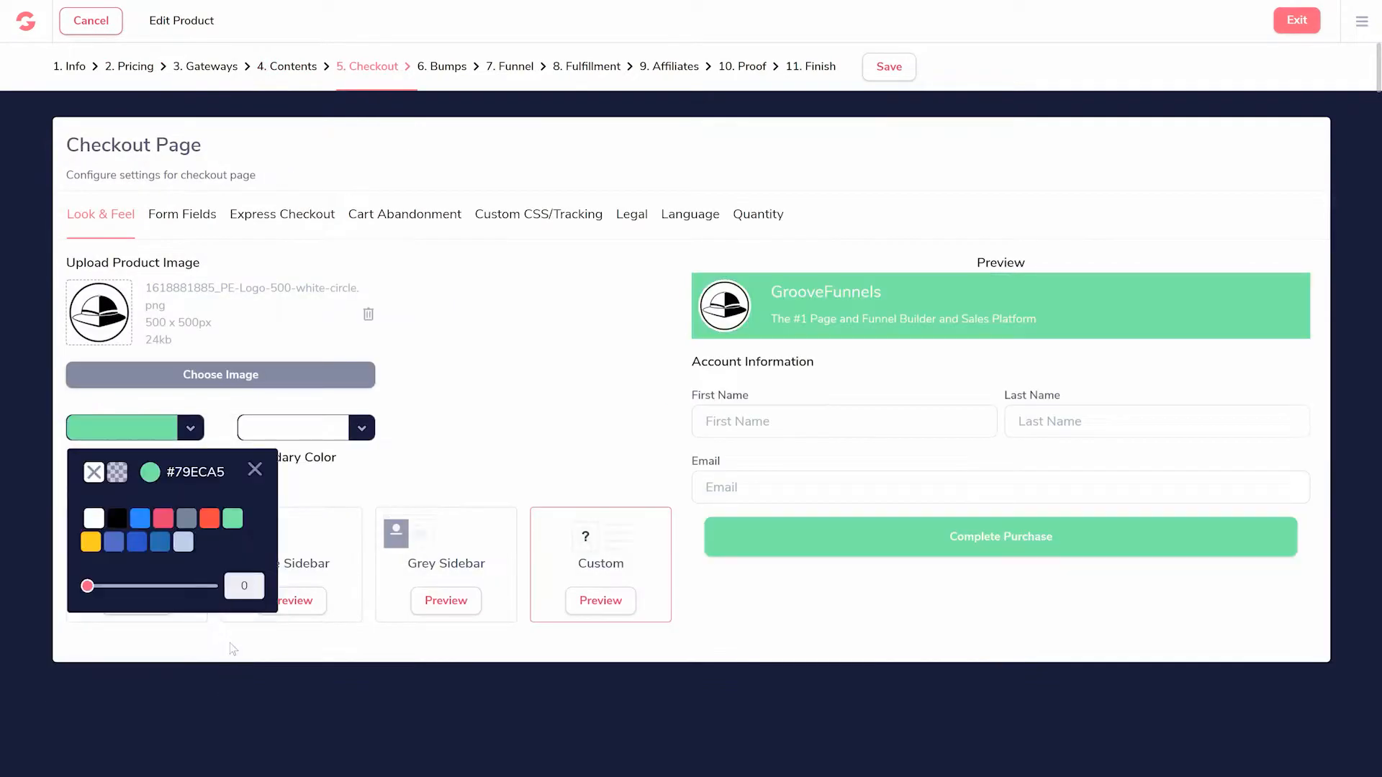
pyautogui.click(631, 214)
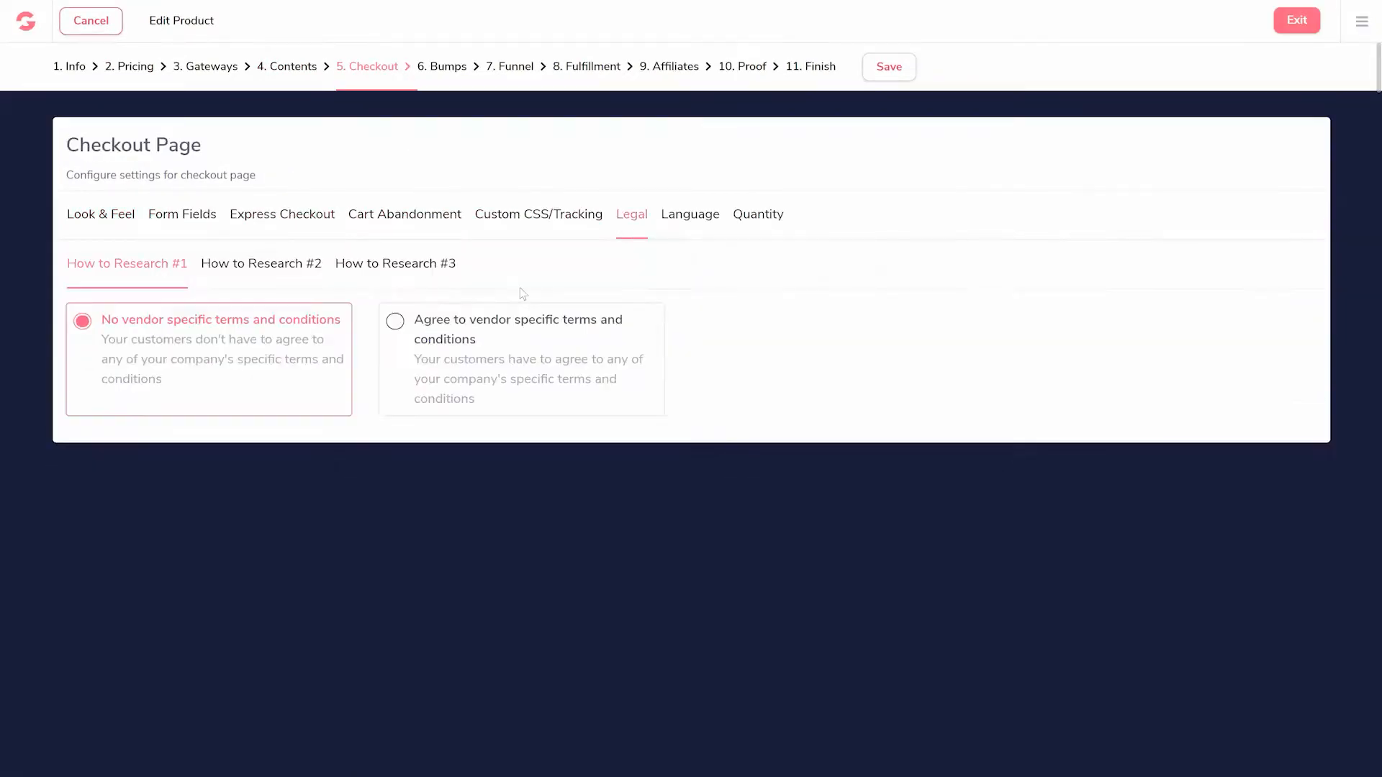
pyautogui.click(1295, 19)
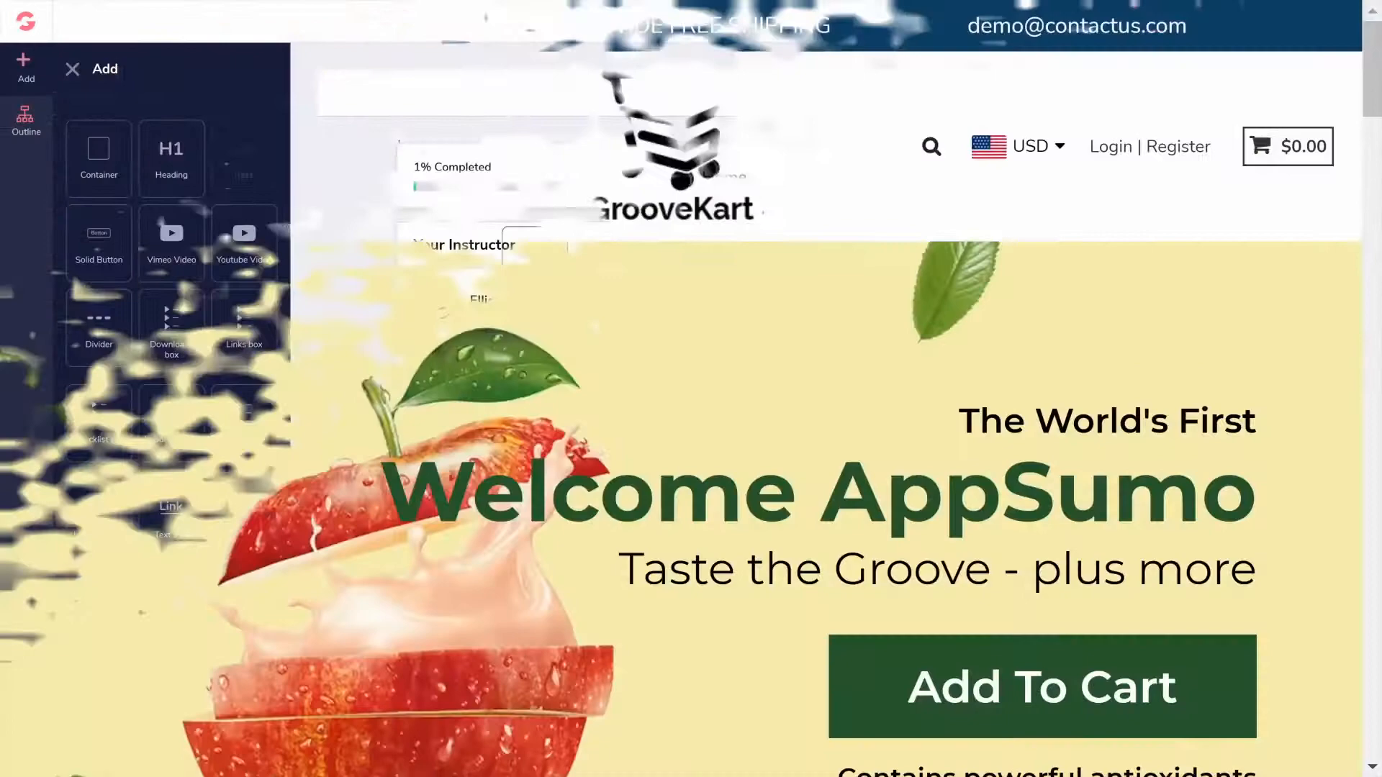
# - Add the 'An interesting Post' video-with-text post to the course outline
pyautogui.click(26, 119)
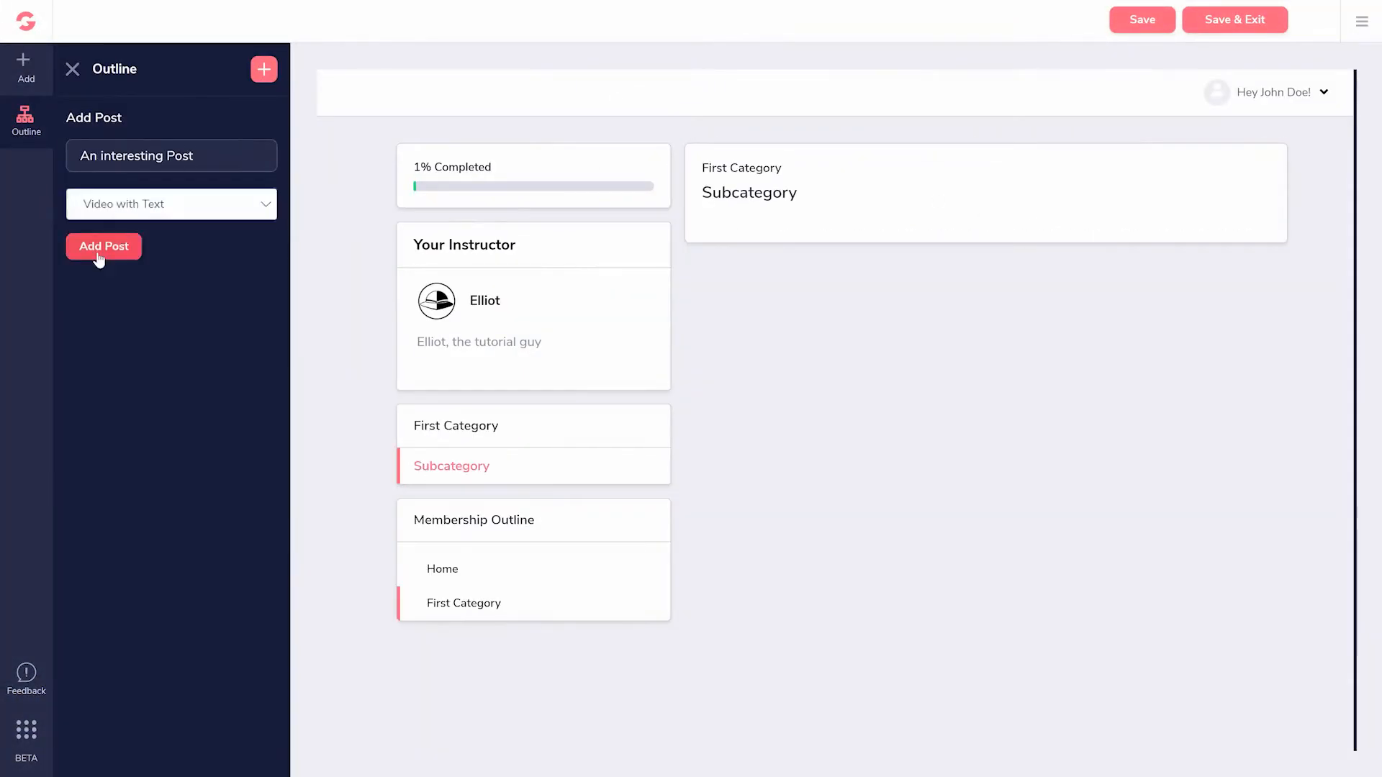
pyautogui.click(103, 246)
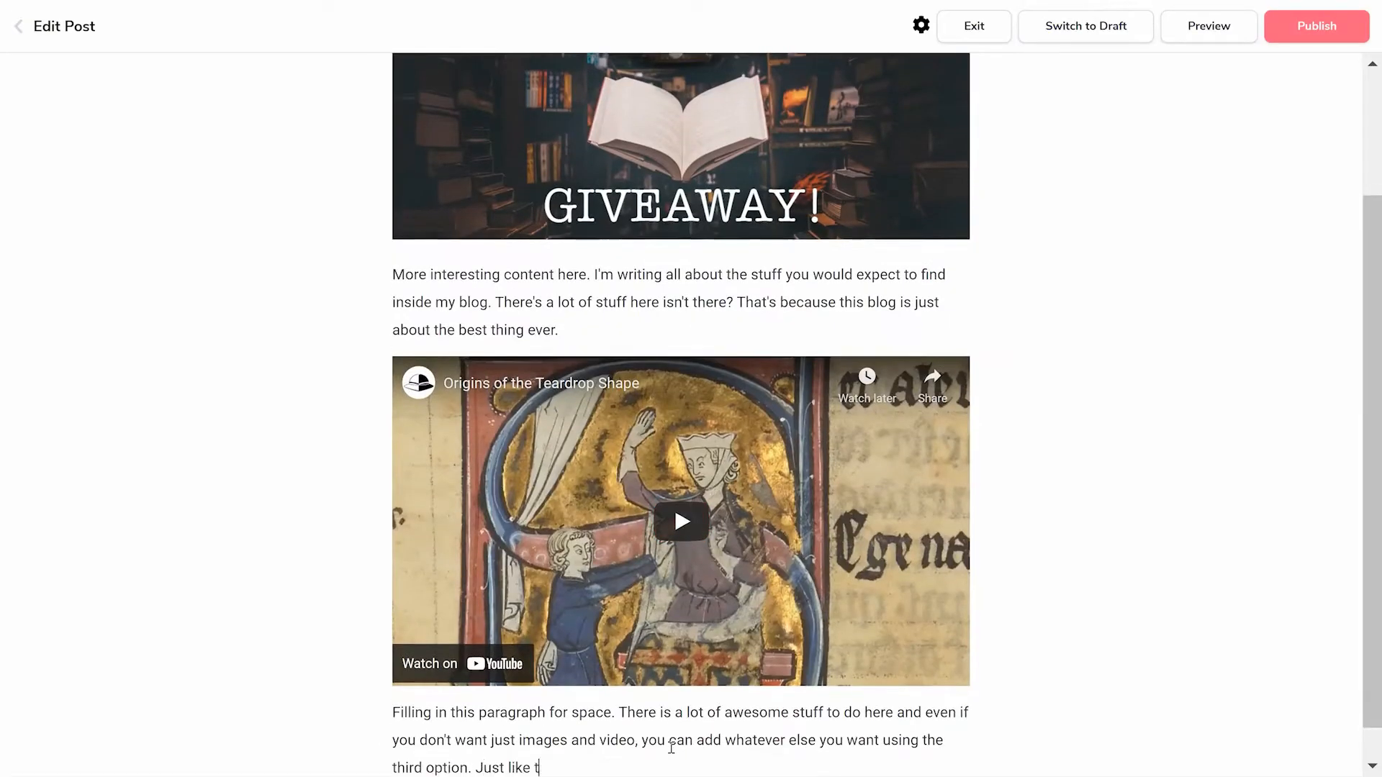
# - Continue the paragraph below the video, then scroll the GrooveDigital Academy feature cards
pyautogui.click(921, 26)
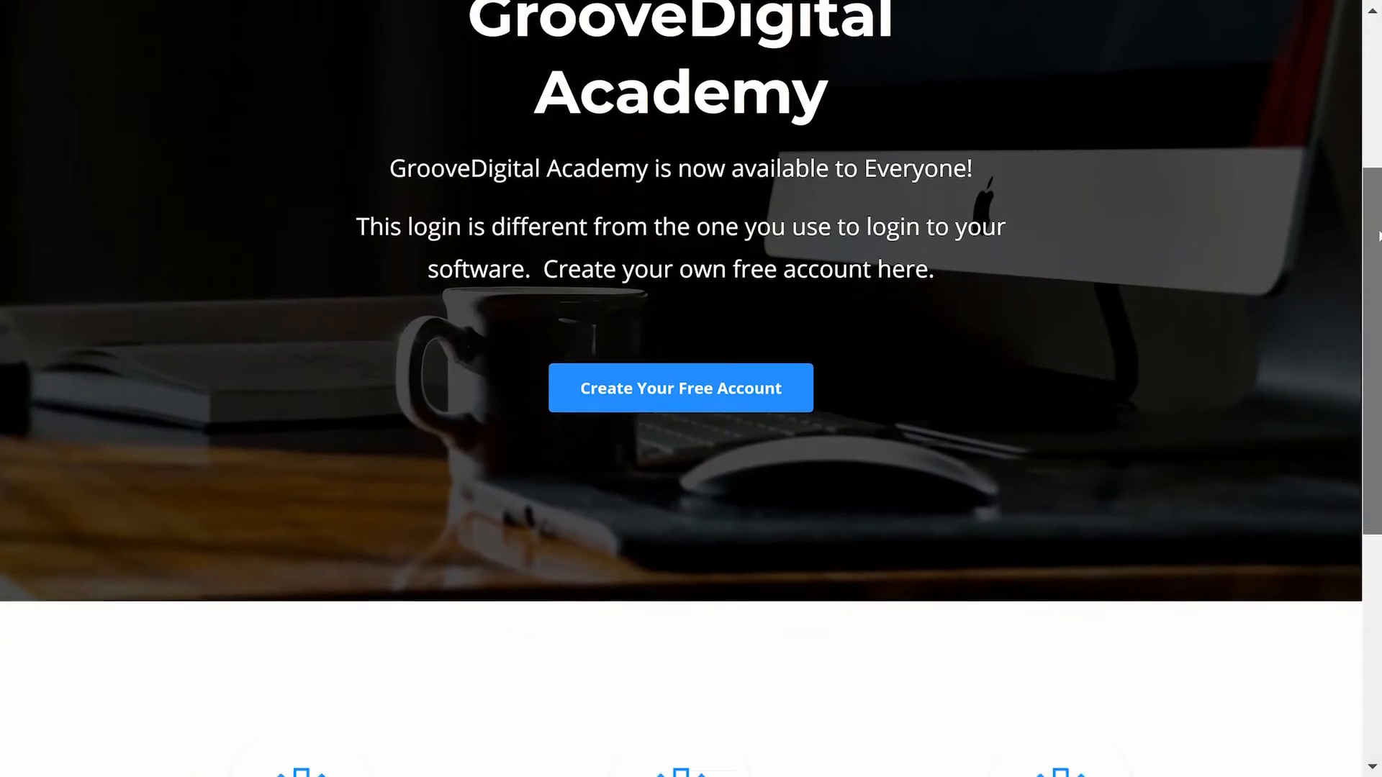
pyautogui.scroll(-3)
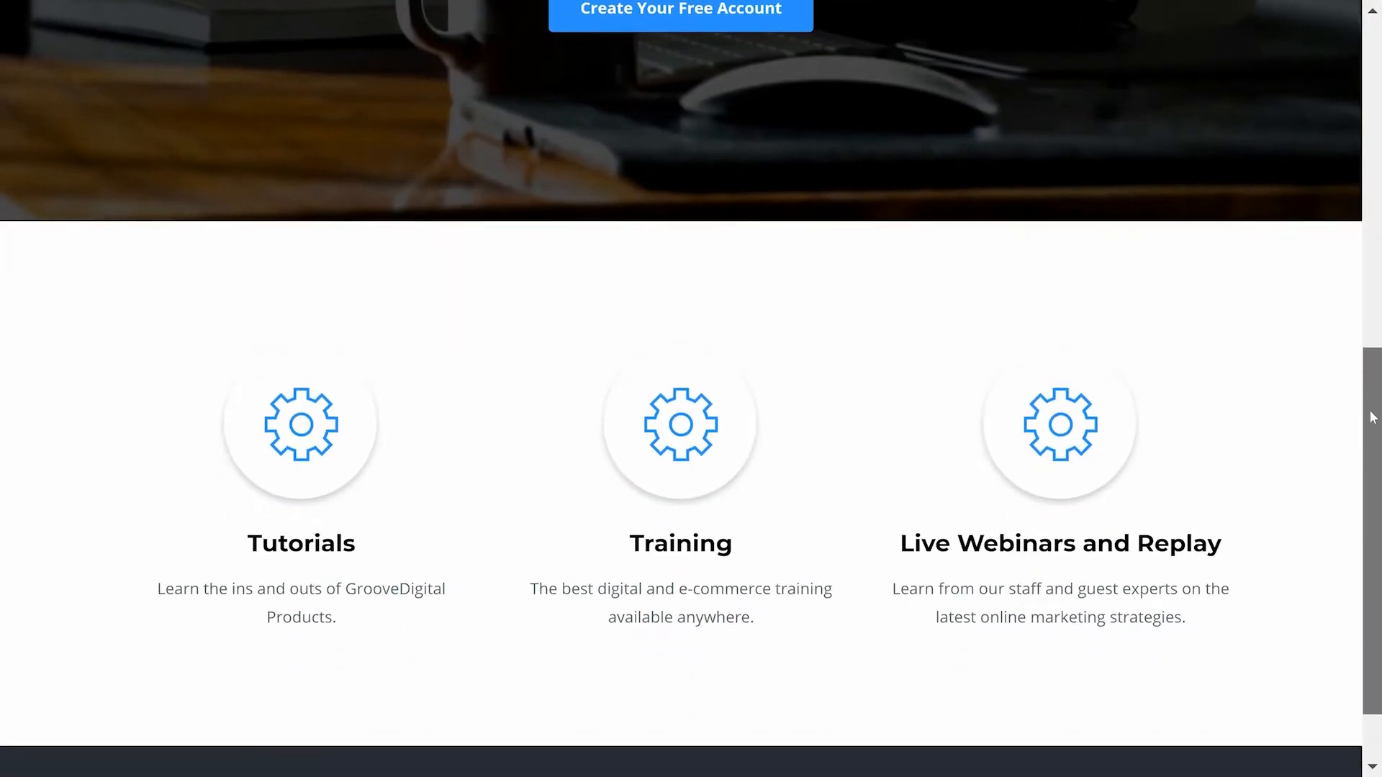
pyautogui.scroll(-3)
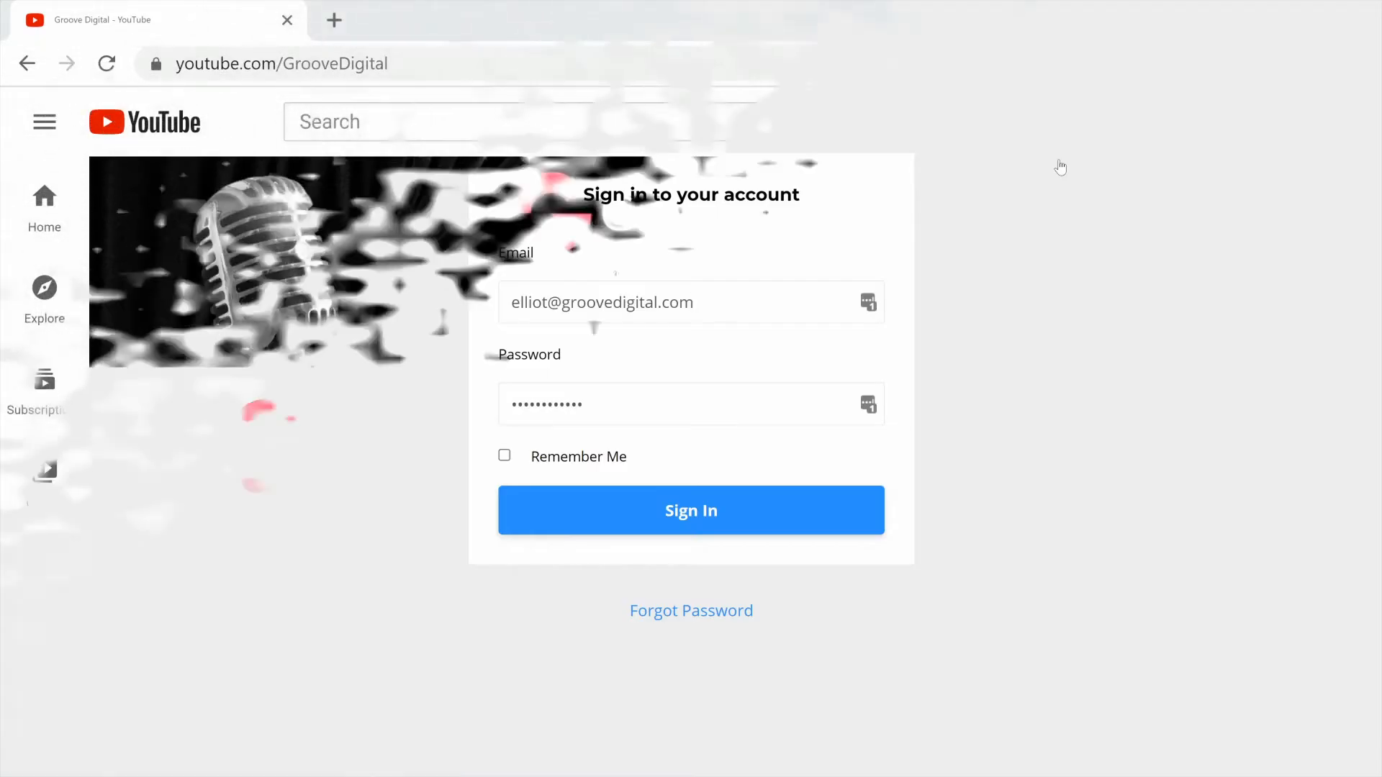
# - Sign in to Groove and scroll the GROOVE.cm Official Facebook group announcements
pyautogui.click(691, 509)
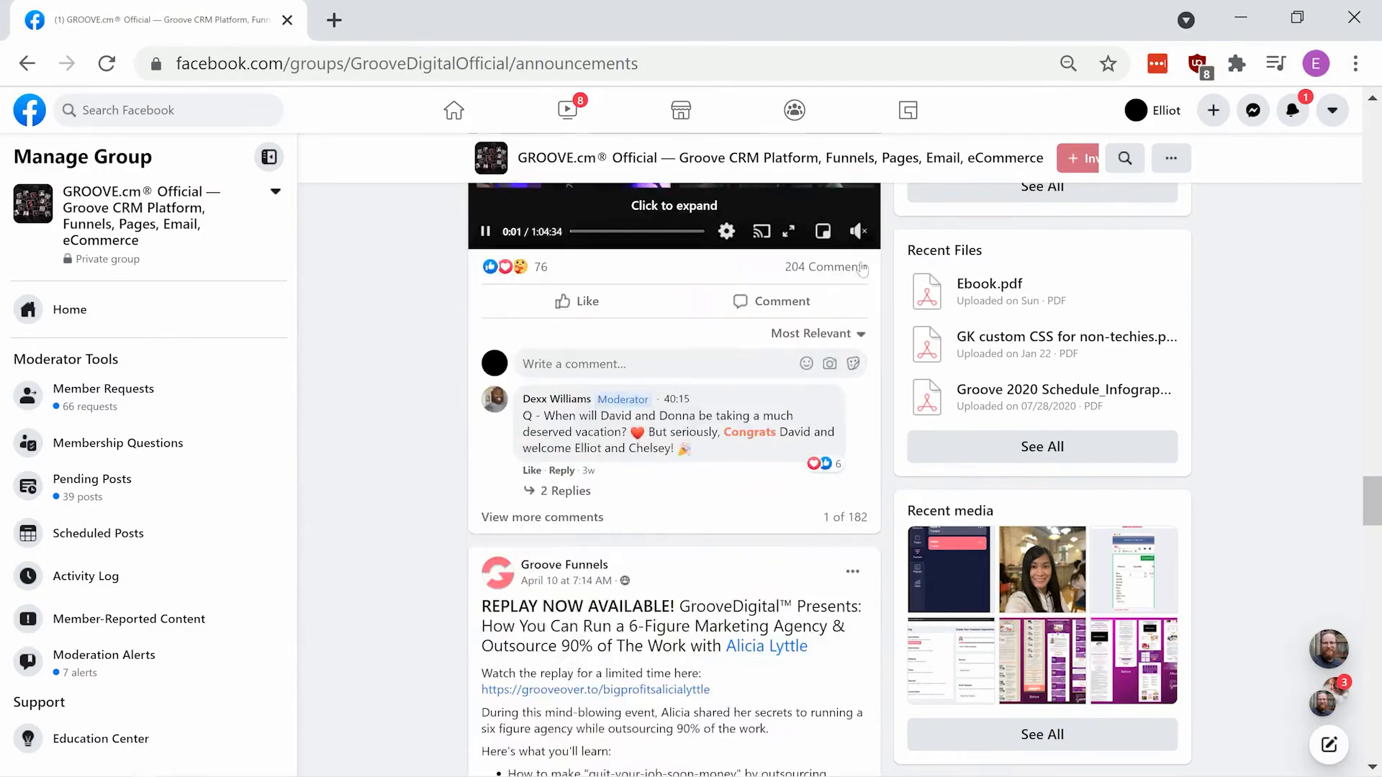
pyautogui.scroll(3)
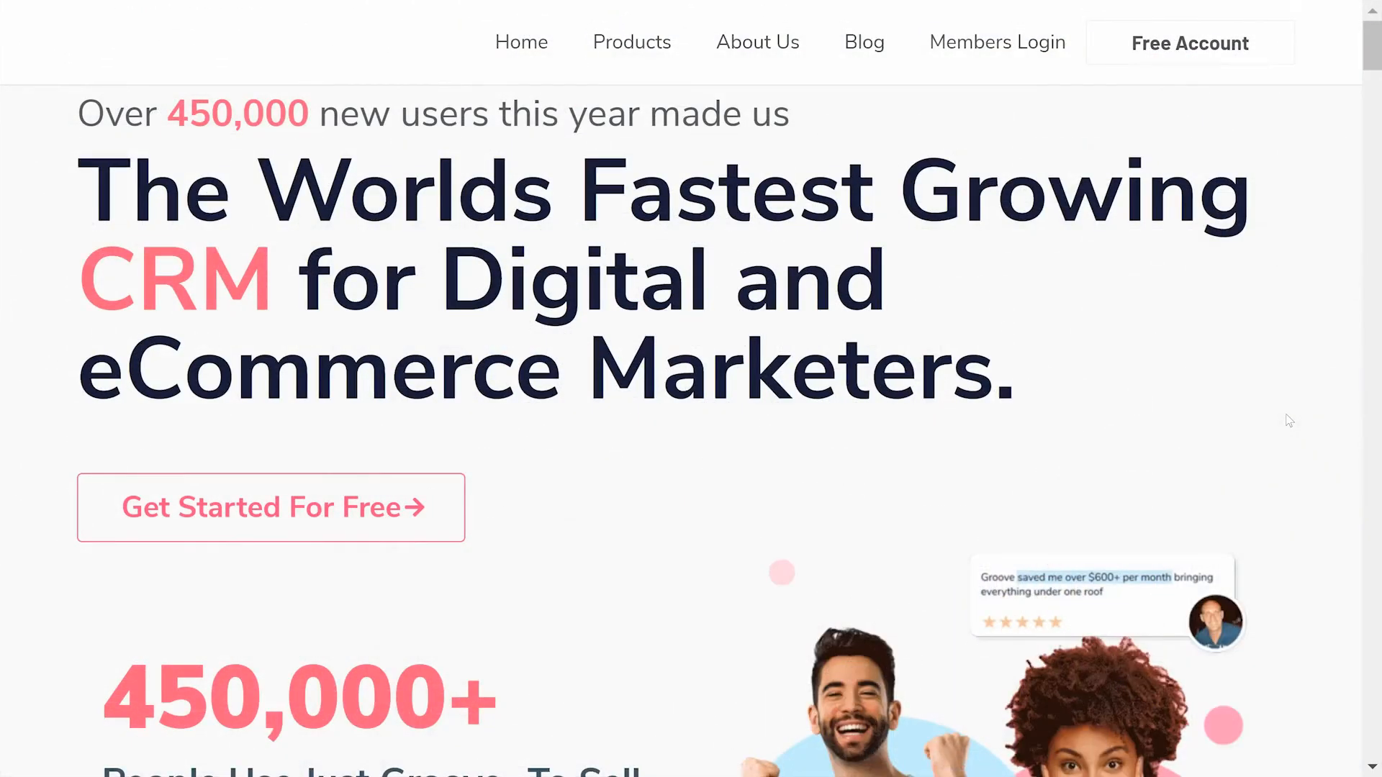
pyautogui.moveTo(397, 522)
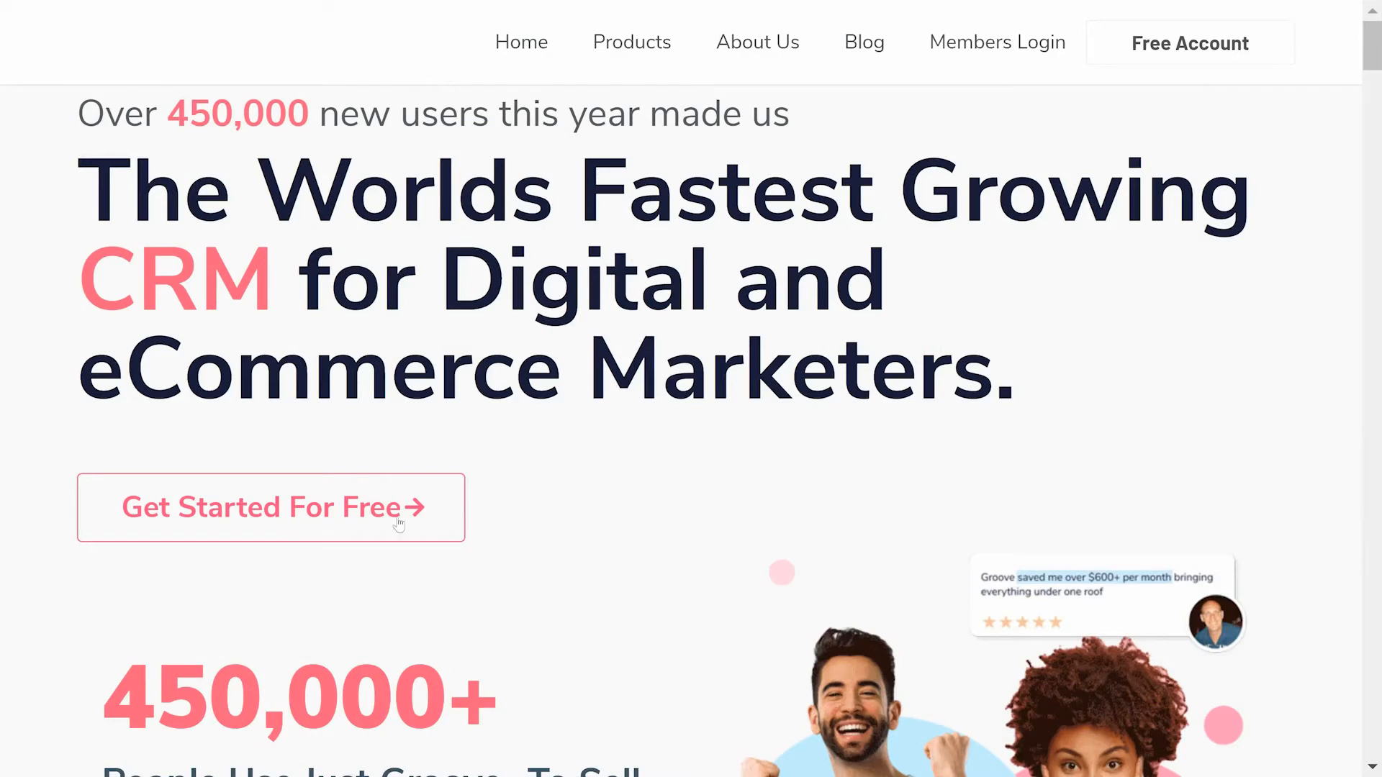
pyautogui.moveTo(374, 520)
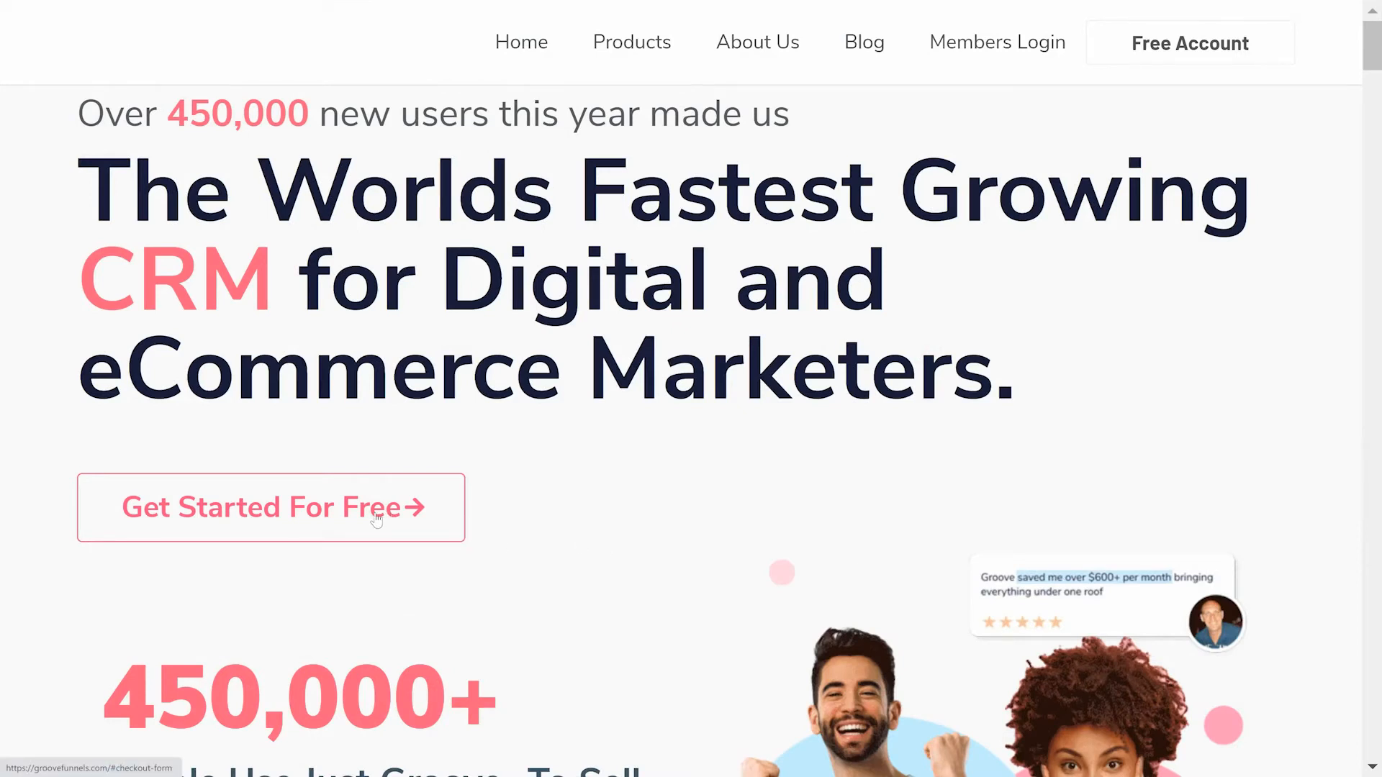